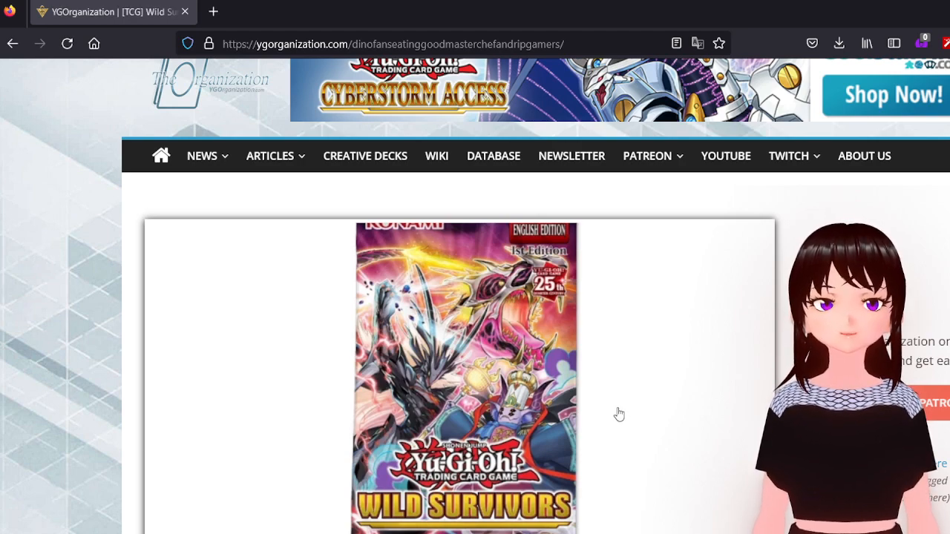
Step: Scroll past the pack art to table rows WISU-EN012 through EN023, Souleating Oviraptor to Stake Your Soul!
scroll(down, 3)
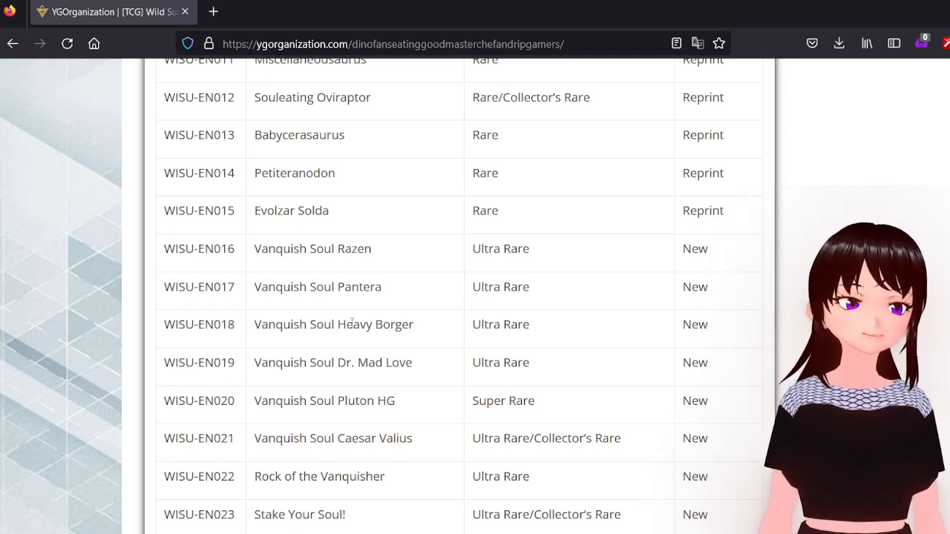
double_click(333, 438)
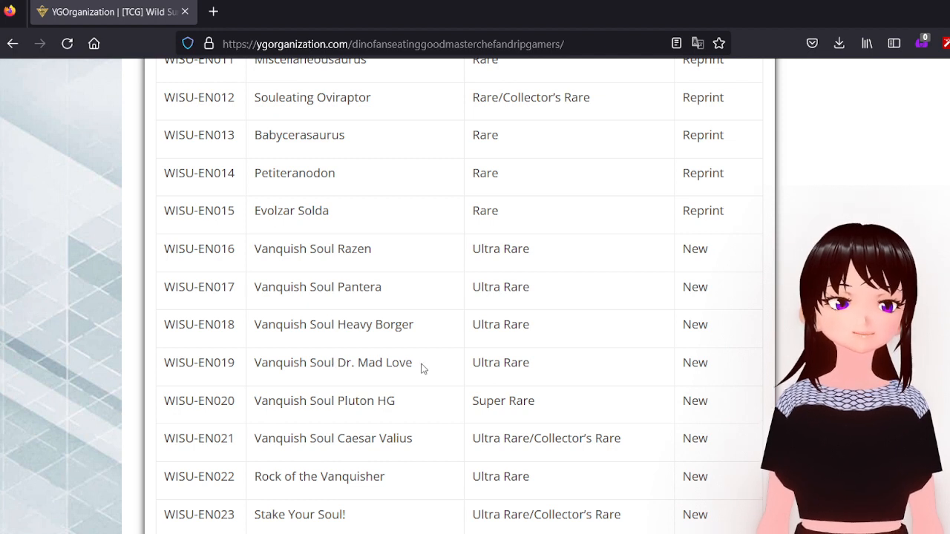
mouse_move(382, 259)
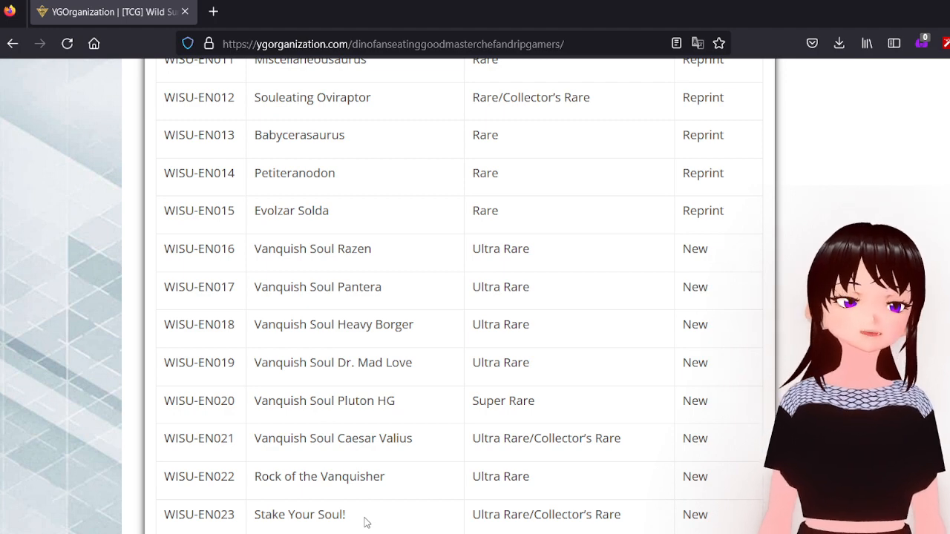
scroll(up, 3)
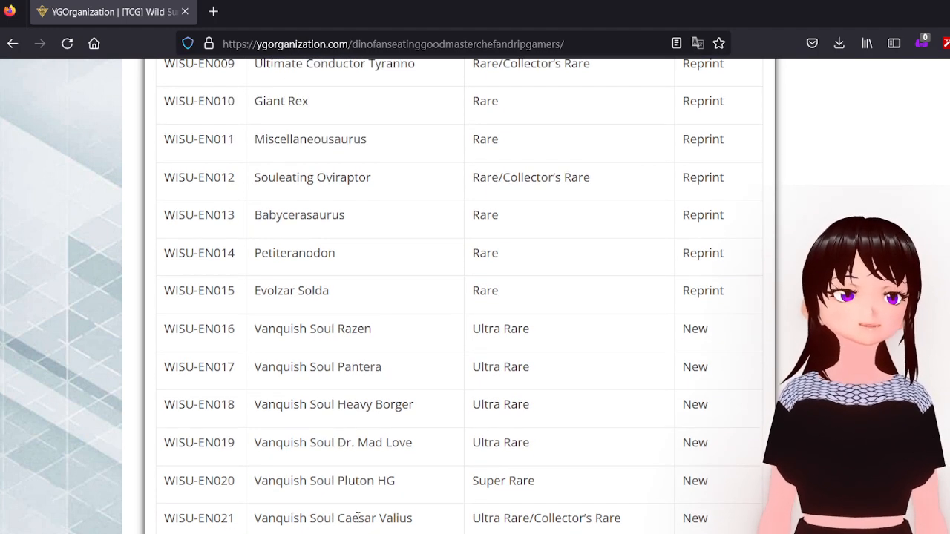
scroll(up, 3)
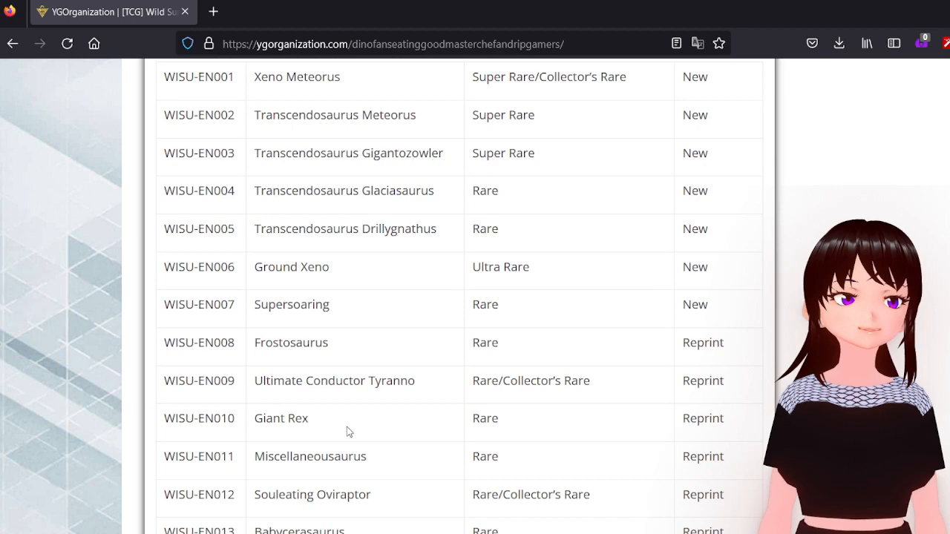
scroll(up, 3)
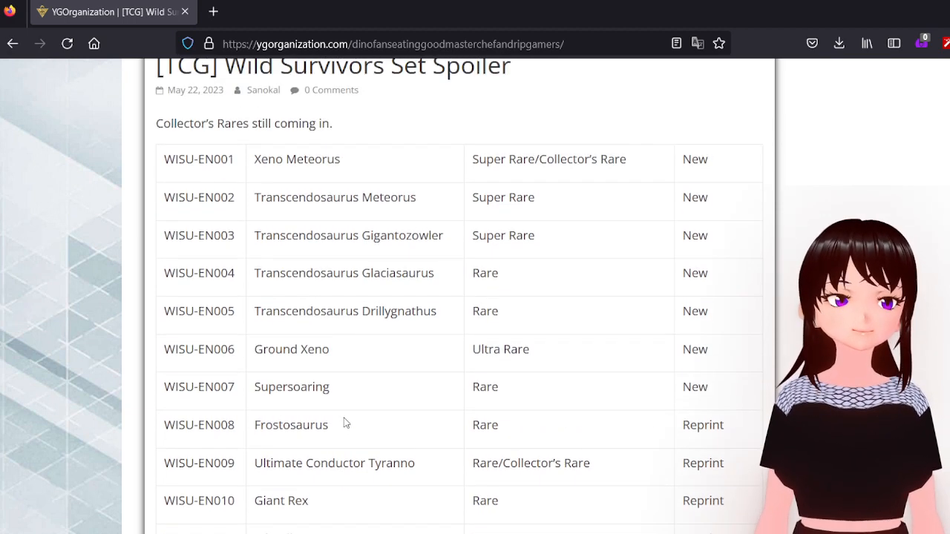
scroll(down, 3)
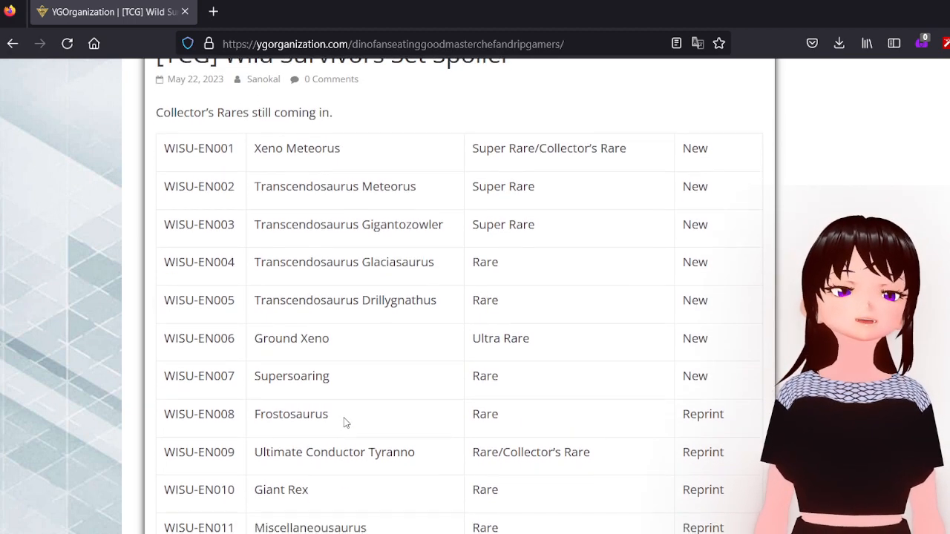
scroll(down, 3)
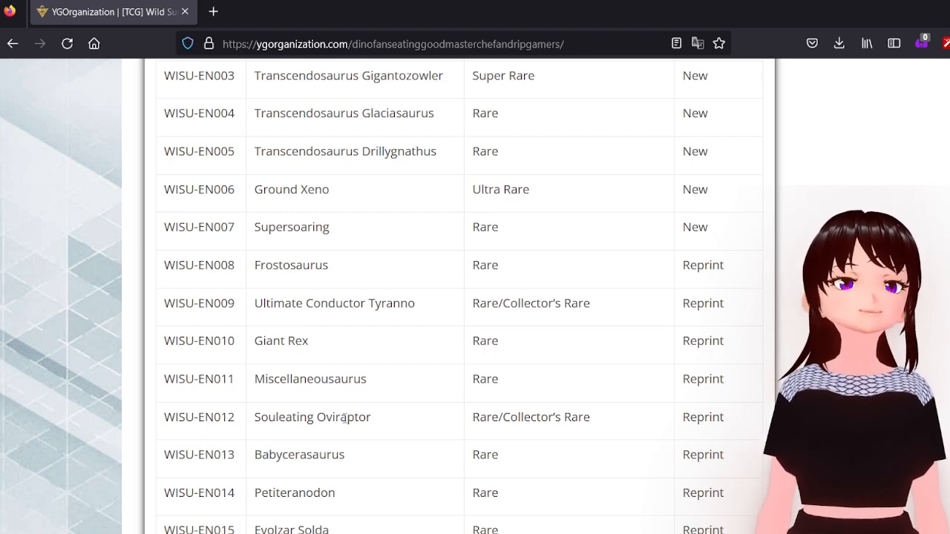
scroll(down, 3)
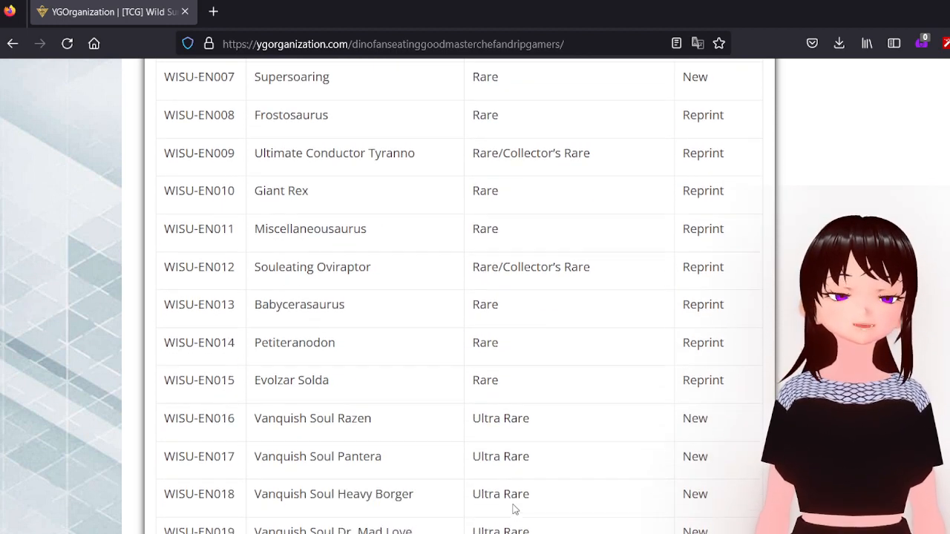
scroll(down, 3)
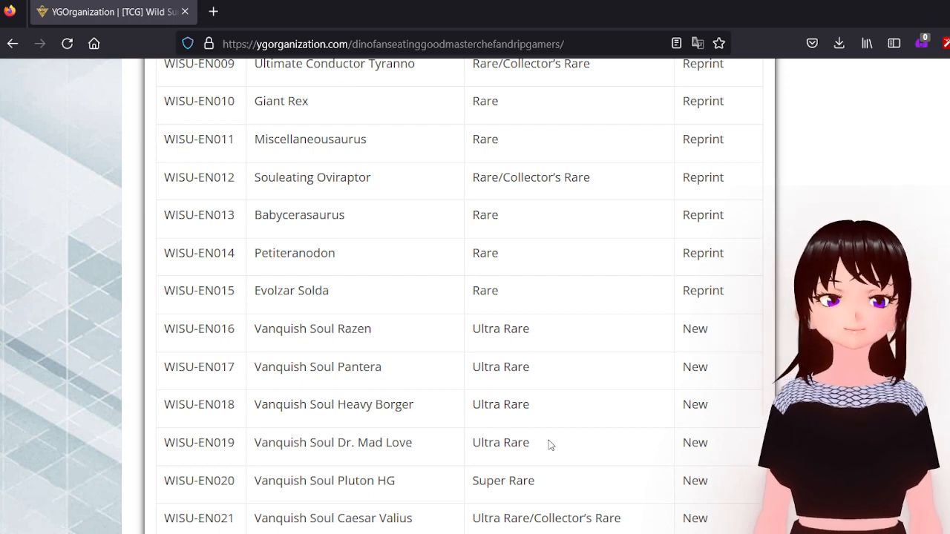
Step: Scroll down through the Nouvelles rows to WISU-EN036
scroll(down, 3)
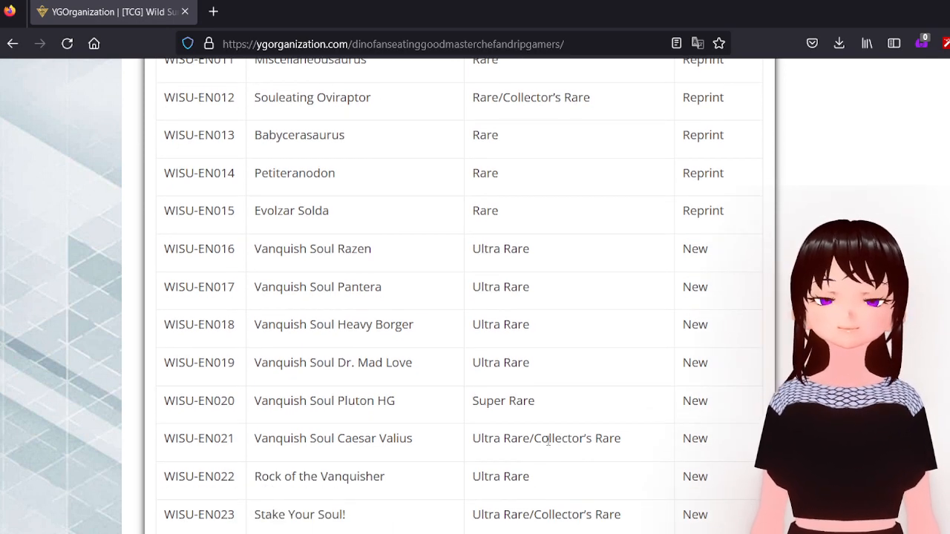
scroll(down, 3)
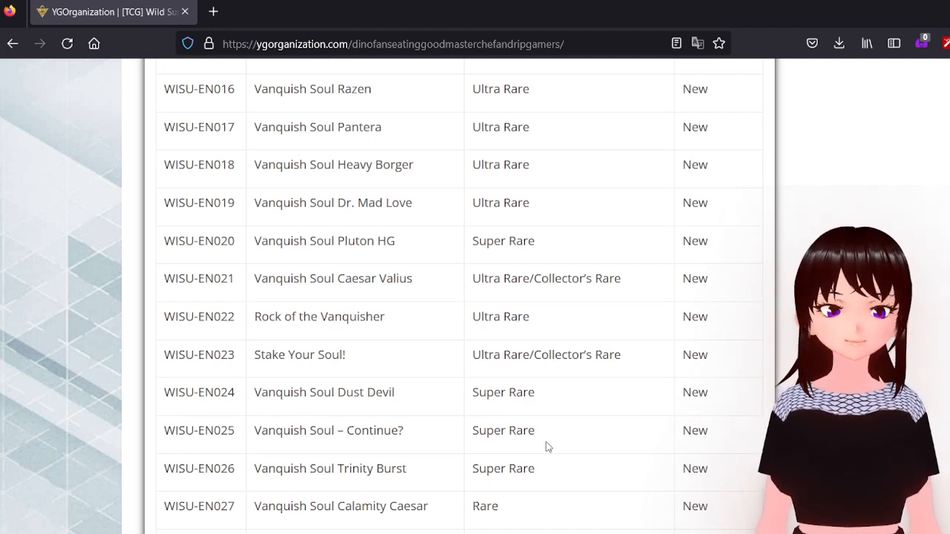
scroll(down, 3)
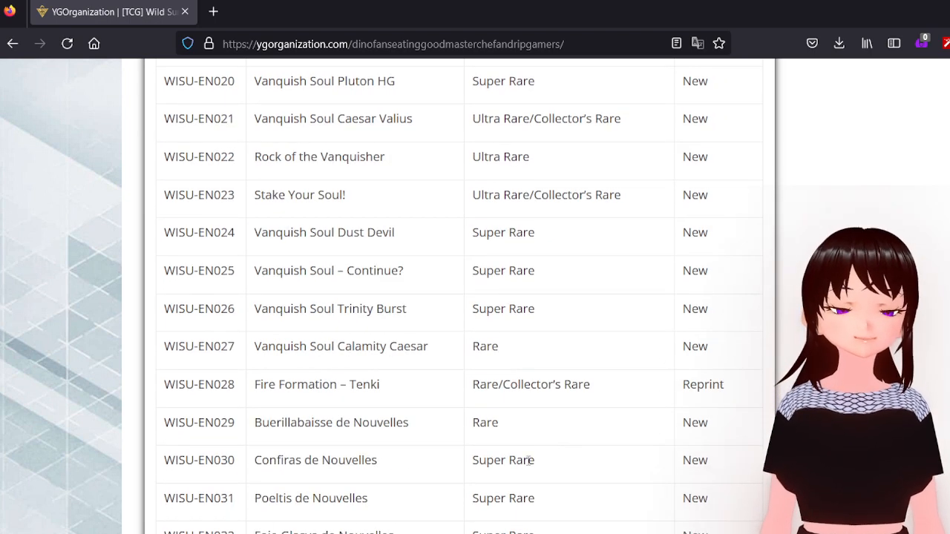
scroll(down, 3)
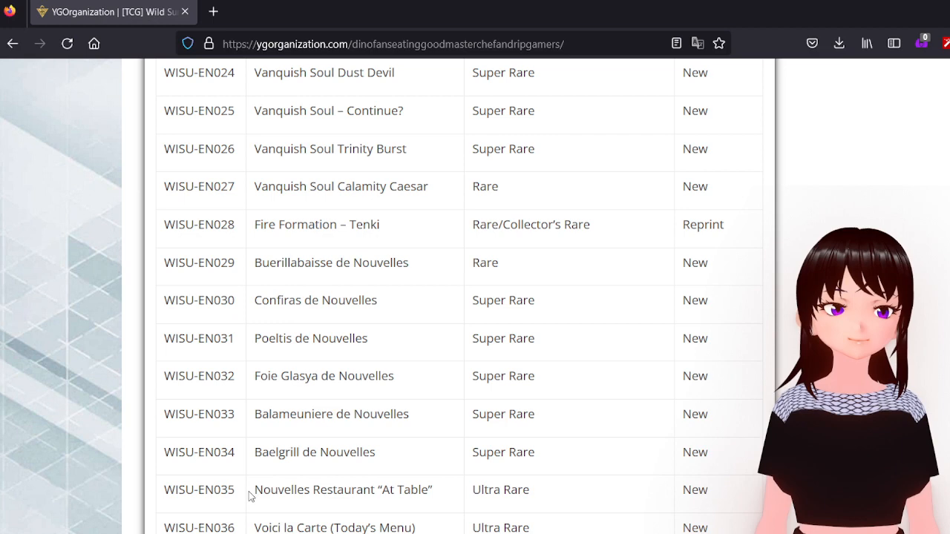
Step: Highlight the At Table row text, then scroll back up to the article title
drag(256, 490, 423, 528)
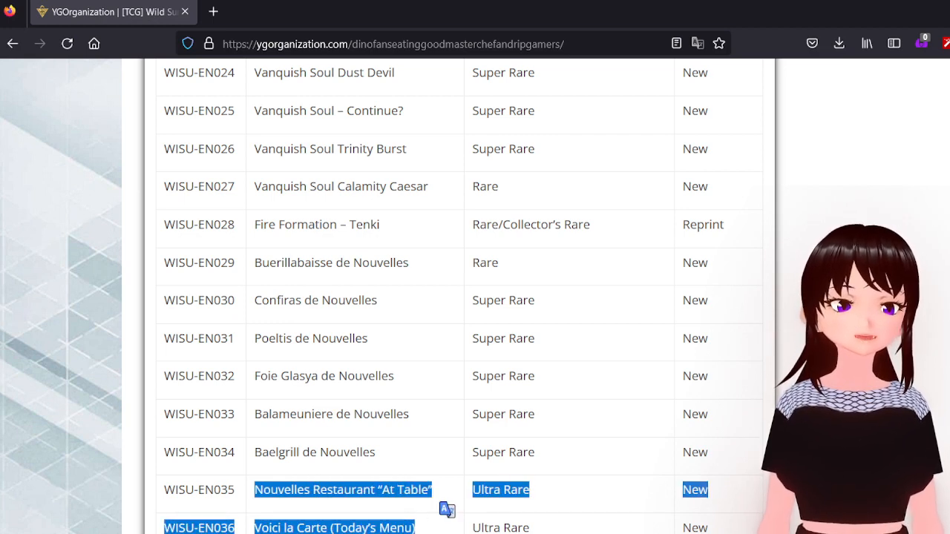
scroll(up, 3)
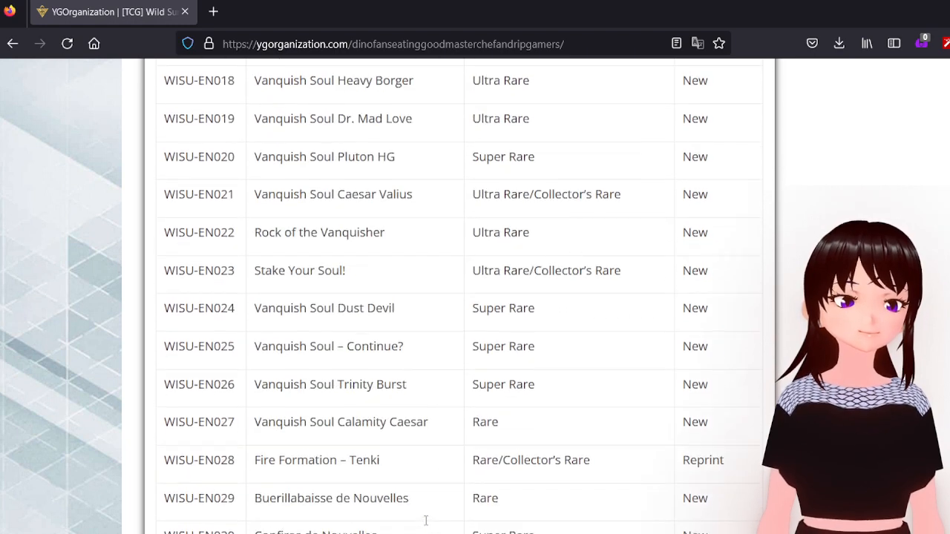
scroll(up, 3)
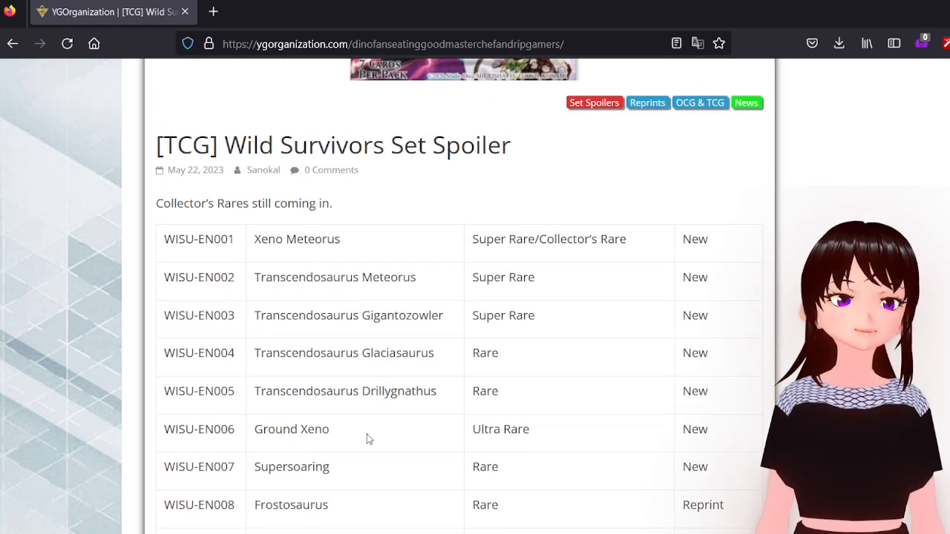
Step: Double-click in the table and scroll to rows WISU-EN005 through EN017, Transcendosaurus Drillygnathus to Vanquish Soul Pantera
double_click(291, 429)
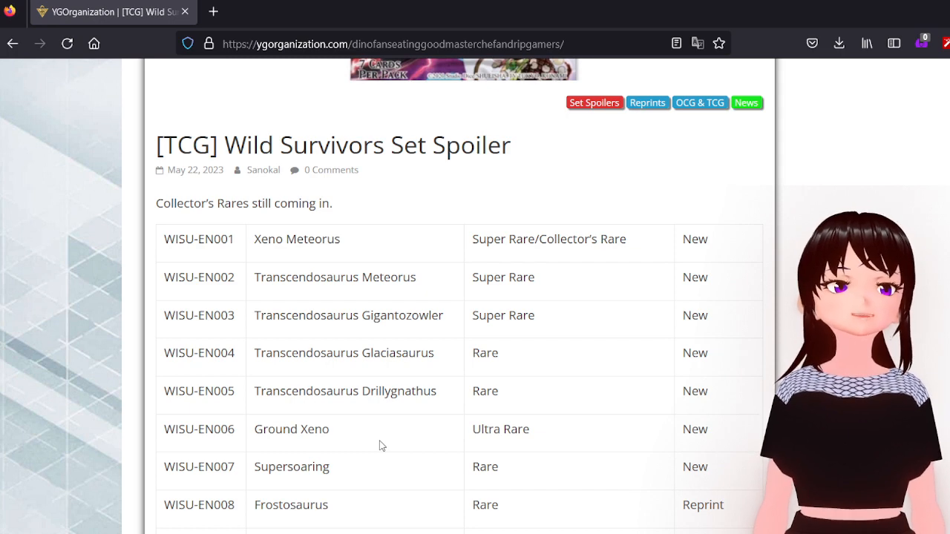
mouse_move(372, 444)
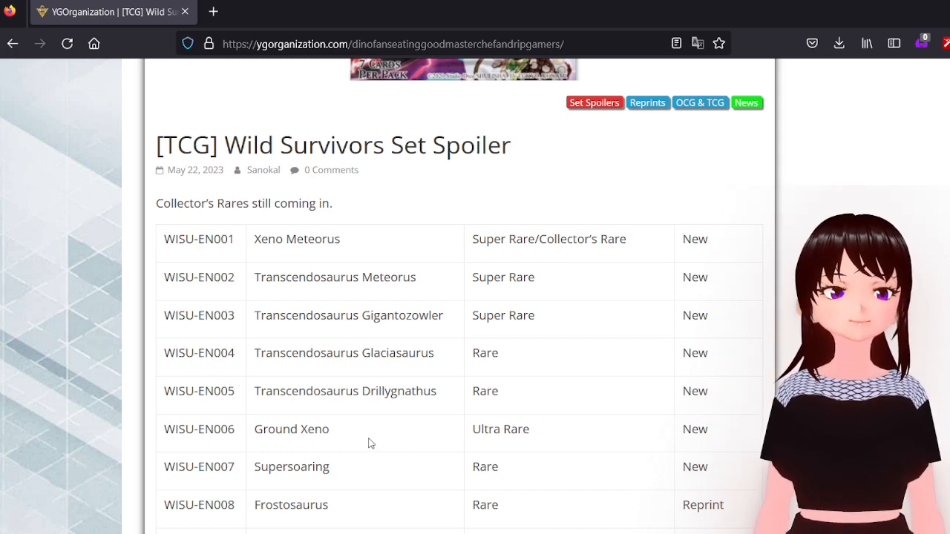
scroll(down, 3)
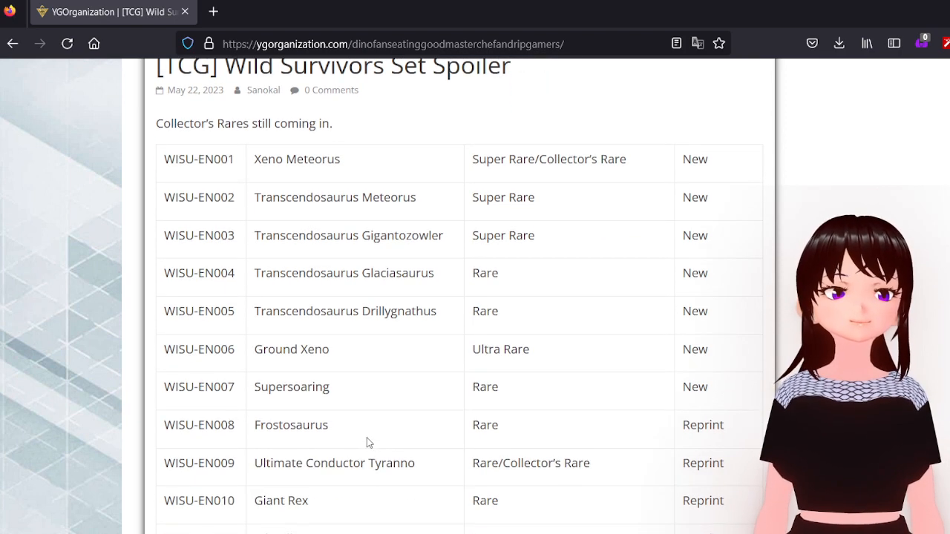
scroll(down, 3)
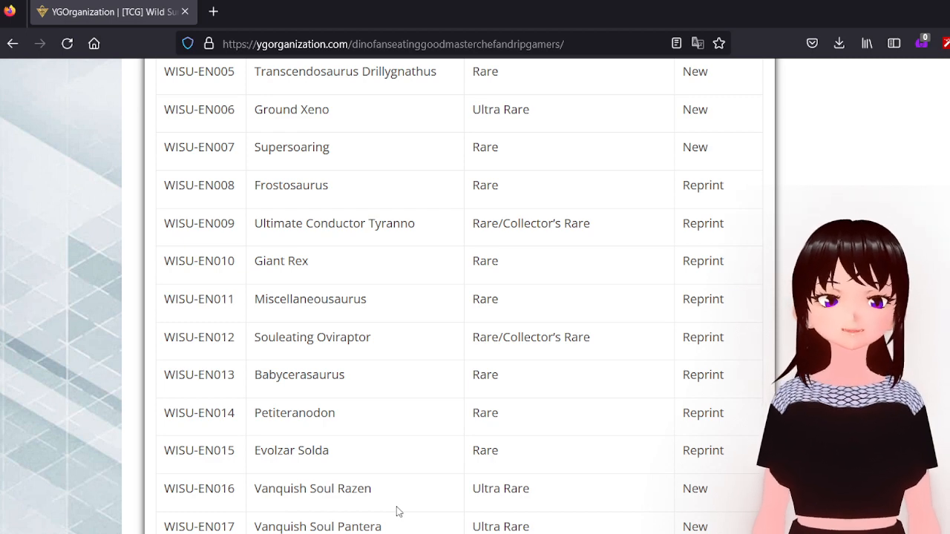
Step: Scroll up to the booster pack art and Wild Survivors article heading
scroll(up, 3)
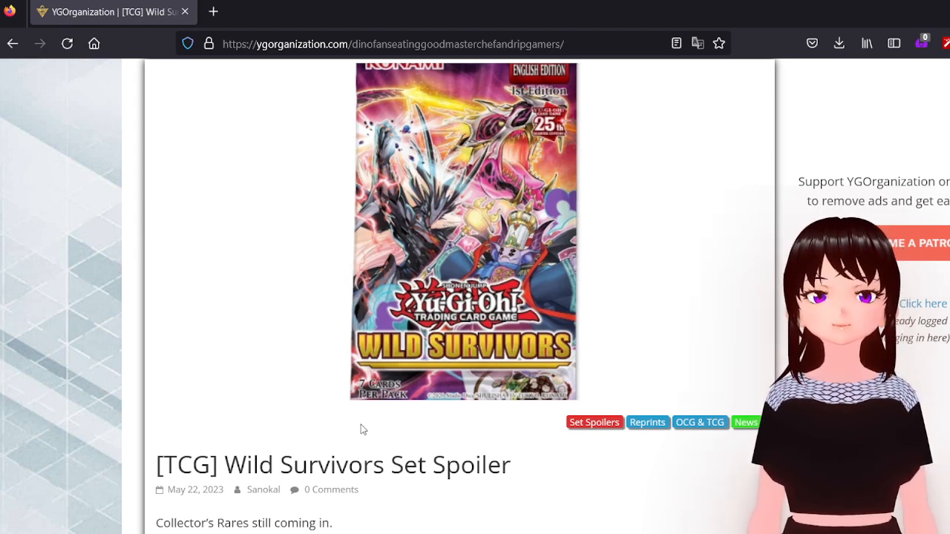
mouse_move(305, 444)
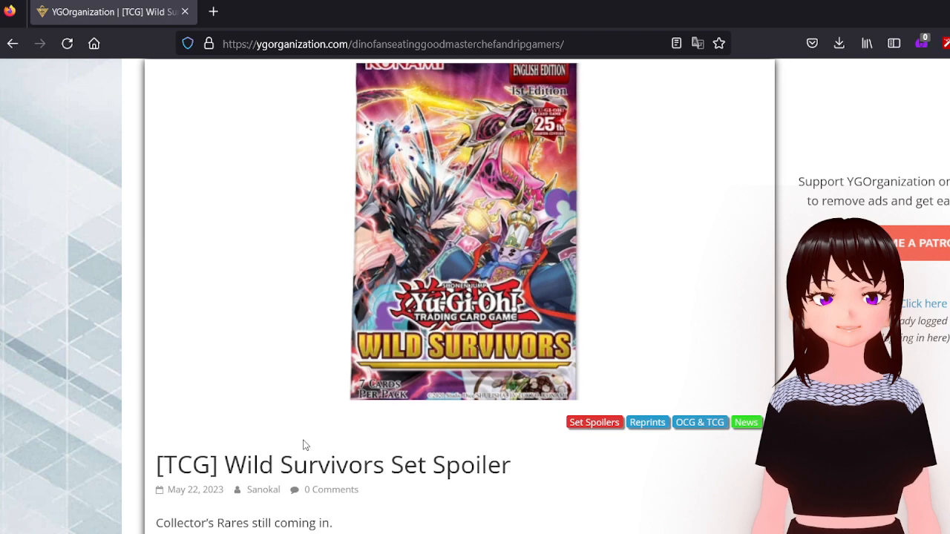